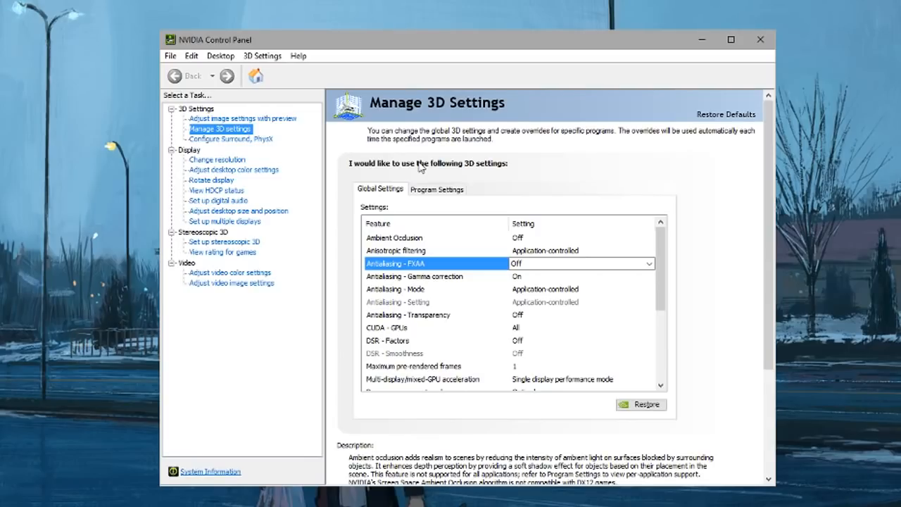
mouse_move(648, 249)
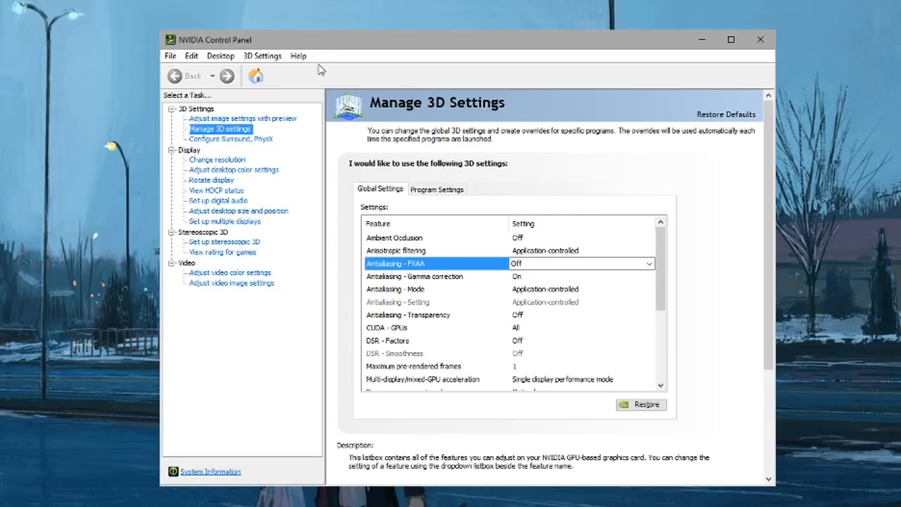
mouse_move(308, 47)
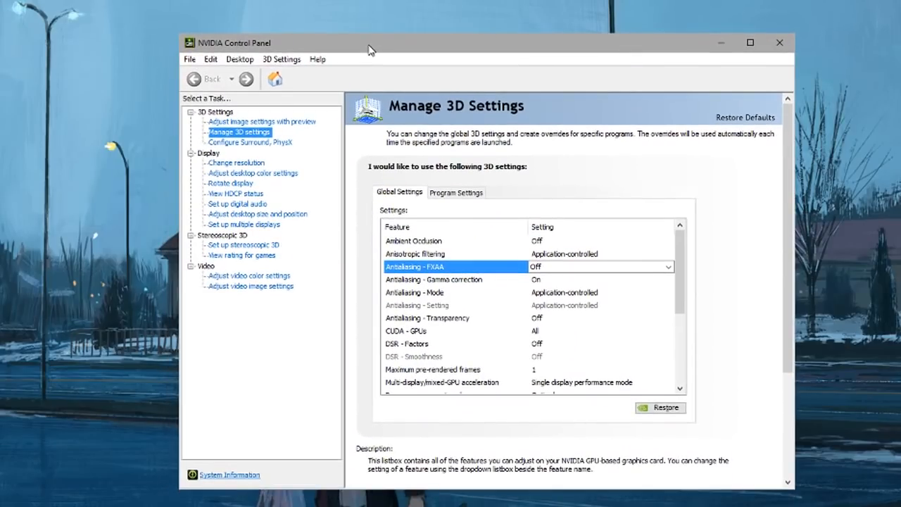
mouse_move(358, 30)
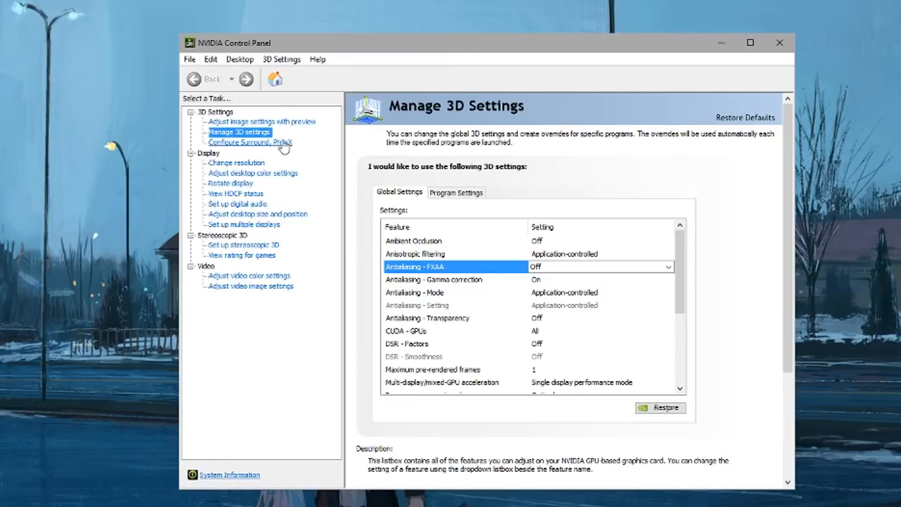
Switch the image settings preview page to use the advanced 3D image settings
left_click(261, 121)
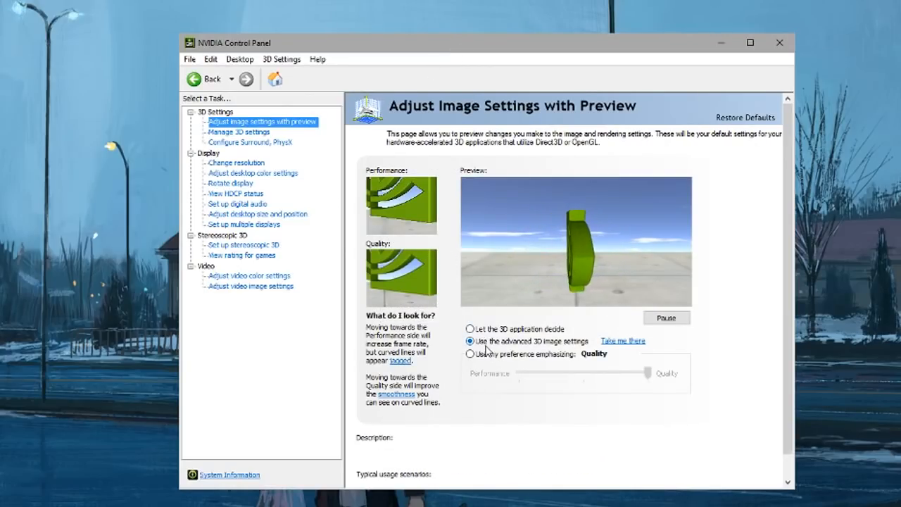
left_click(470, 341)
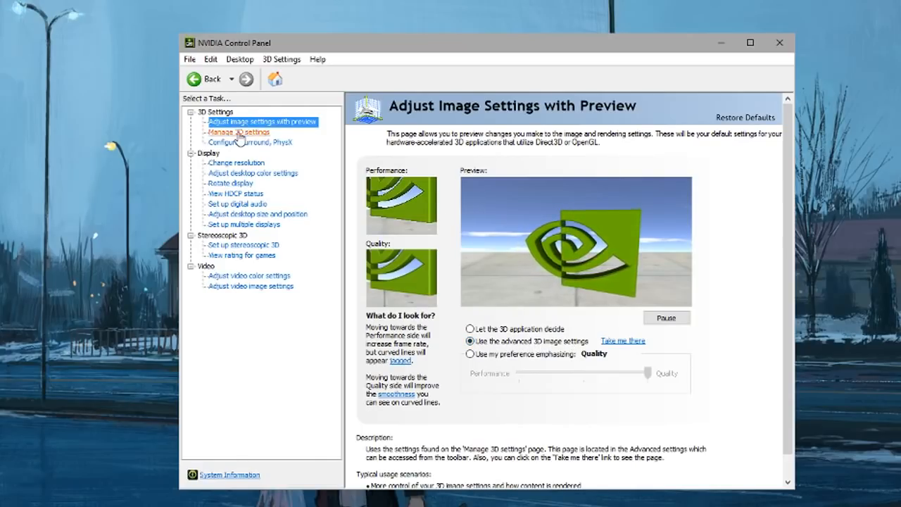
Return to the global Manage 3D Settings list and set Shader Cache to Off
left_click(238, 132)
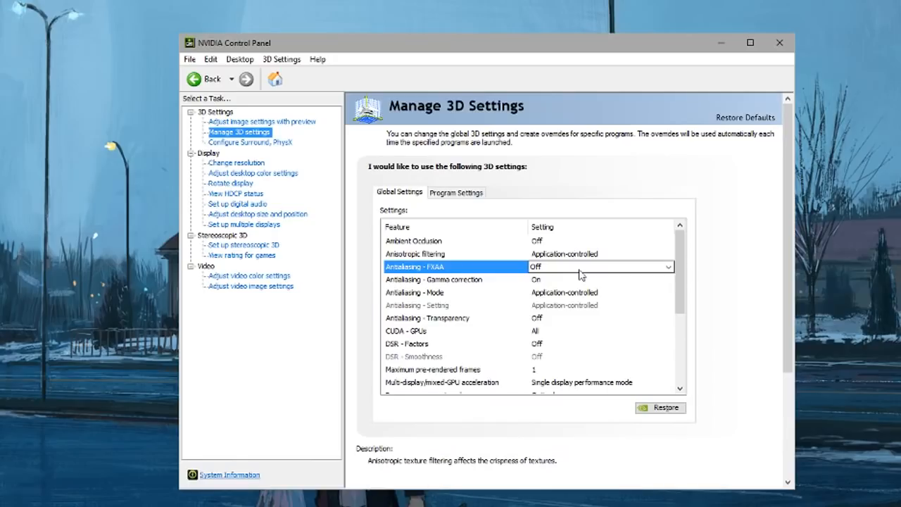
scroll("down", 3)
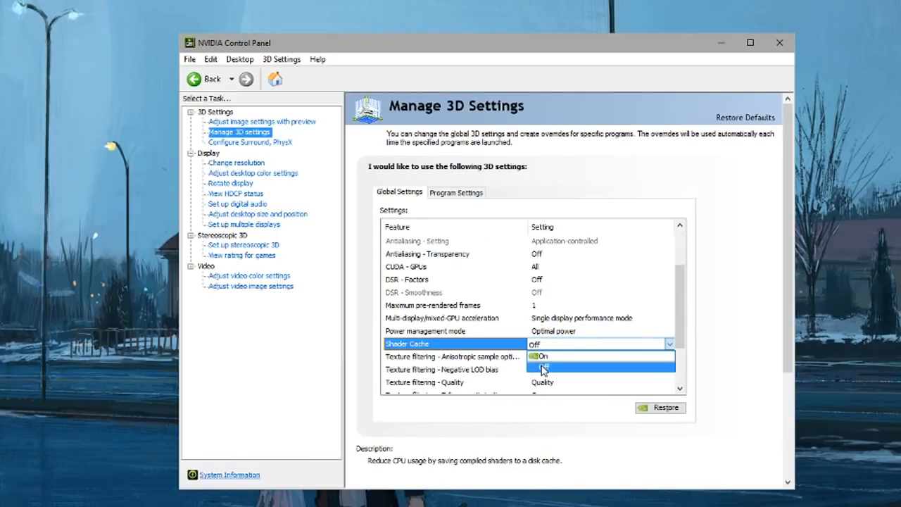
left_click(542, 368)
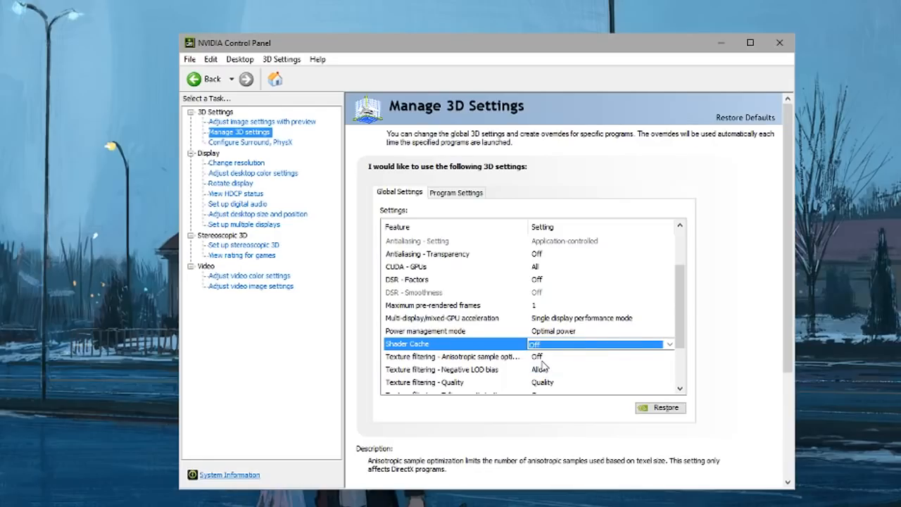
mouse_move(544, 356)
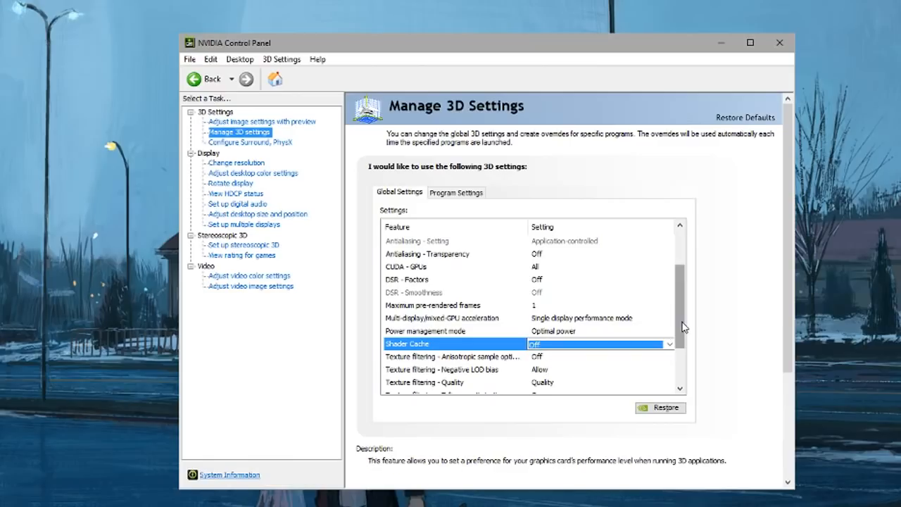
scroll("down", 3)
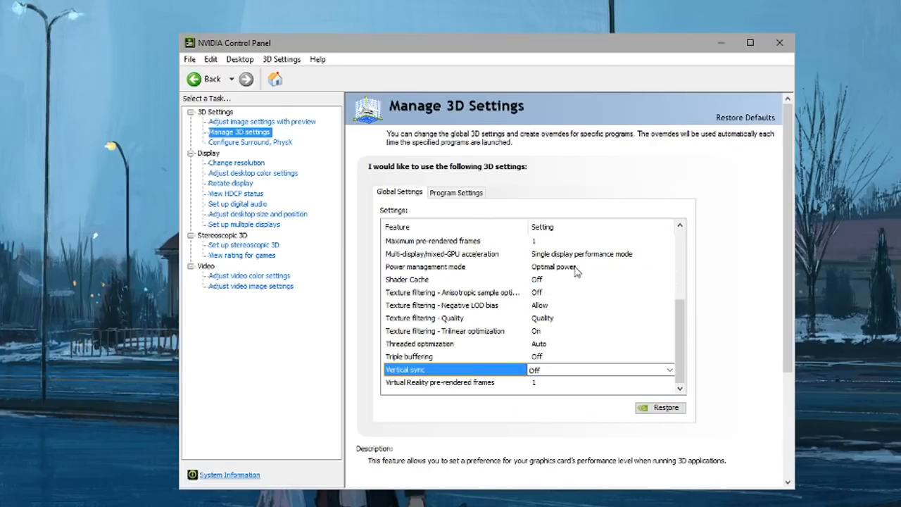
scroll("up", 3)
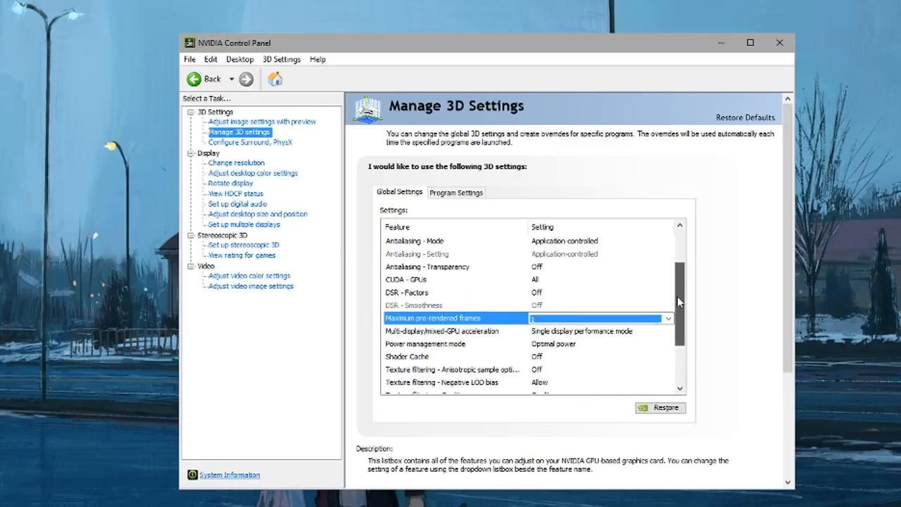
scroll("up", 3)
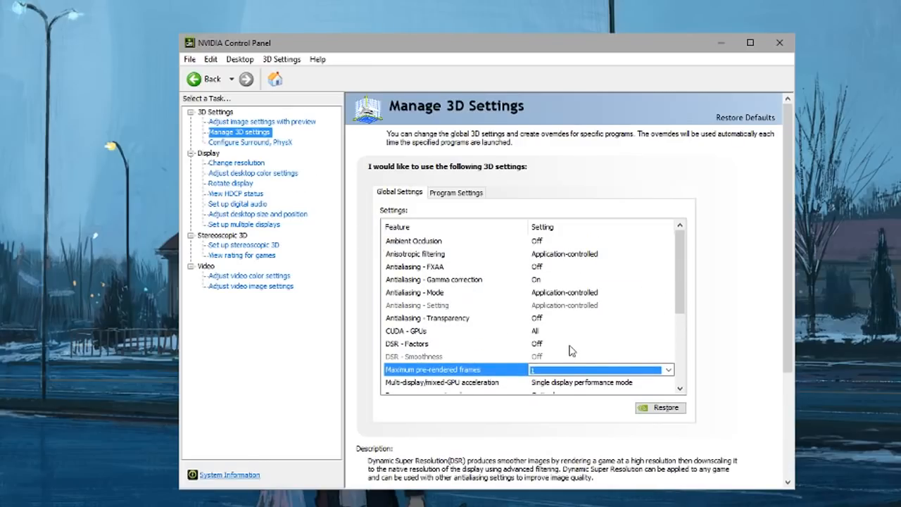
scroll("down", 3)
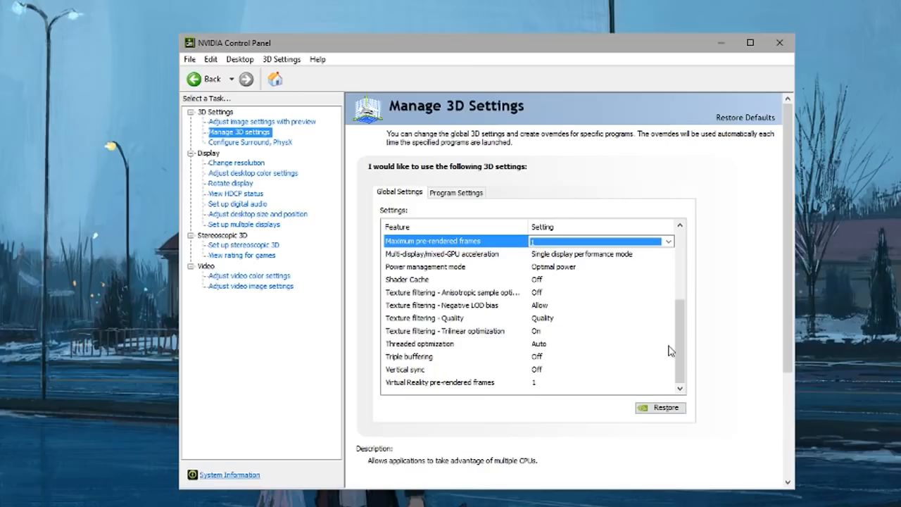